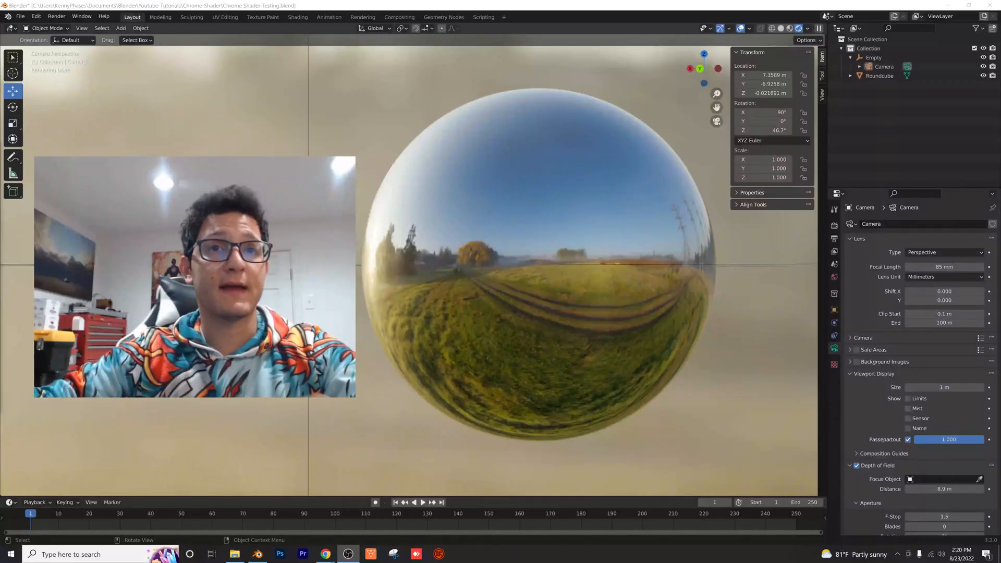
Delete the default cube and light from the scene.
scroll("down", 3)
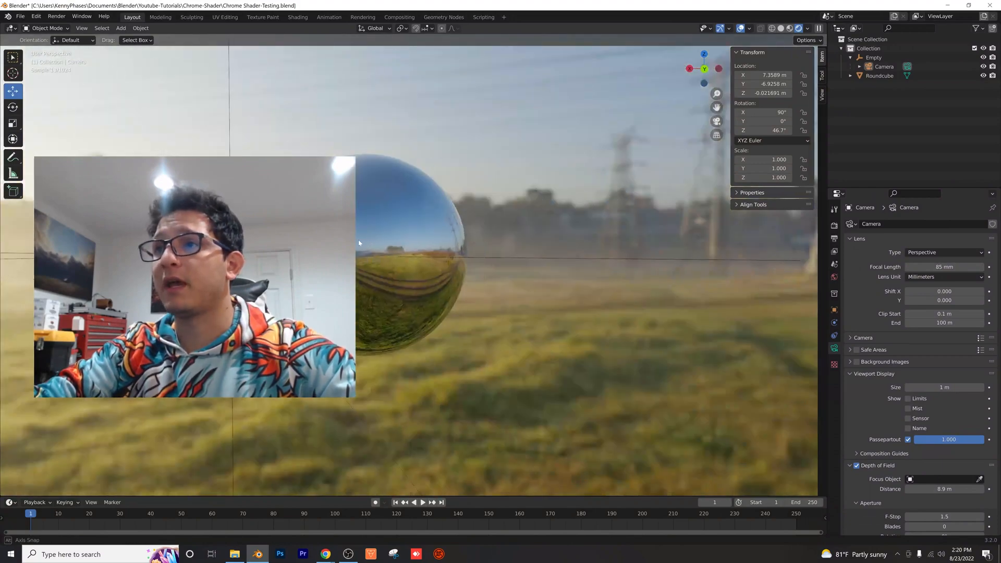
left_click_drag(383, 255, 395, 281)
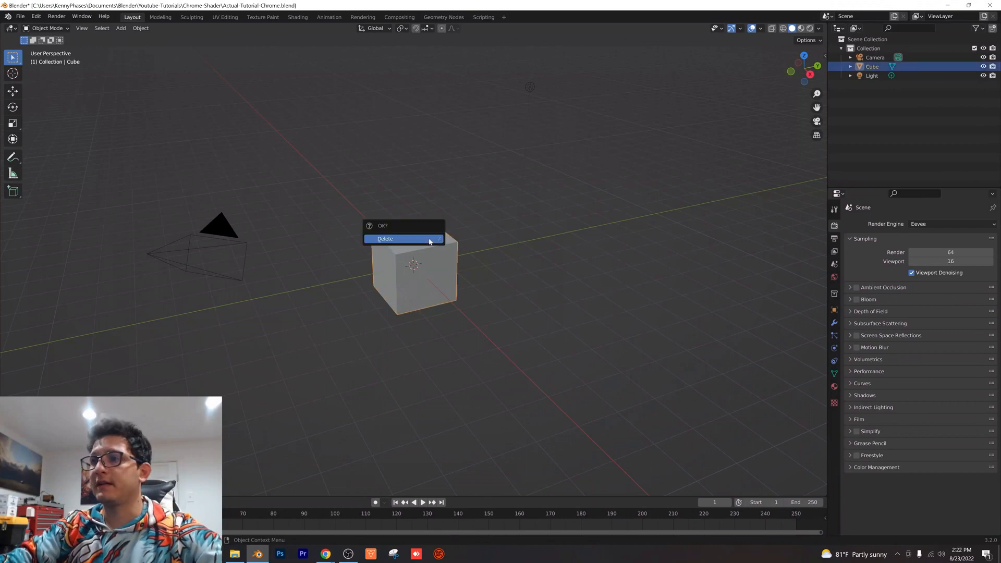
left_click(384, 238)
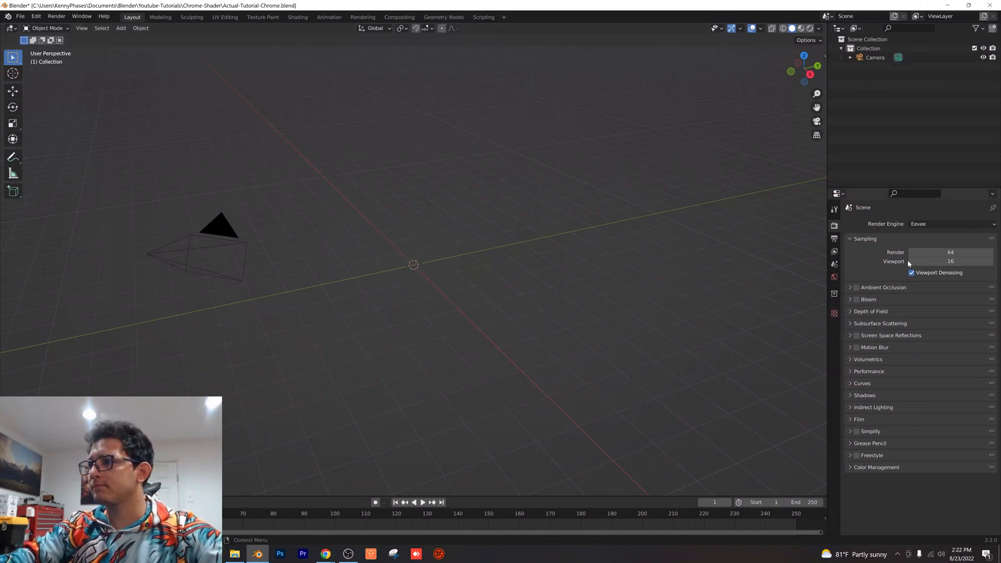
Render with Cycles on GPU Compute at 128 max samples and enable the Denoising Data pass.
left_click(951, 224)
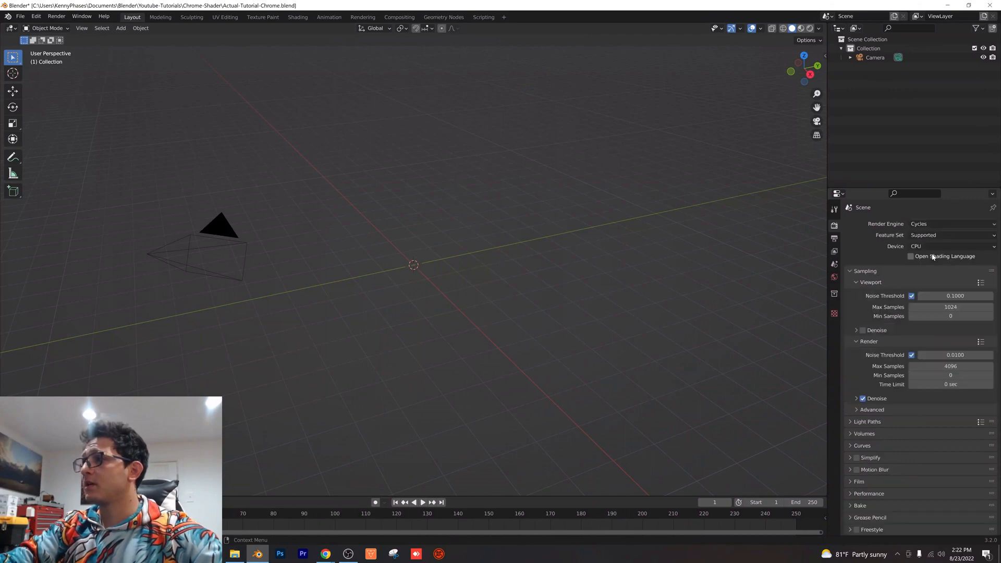
left_click(951, 246)
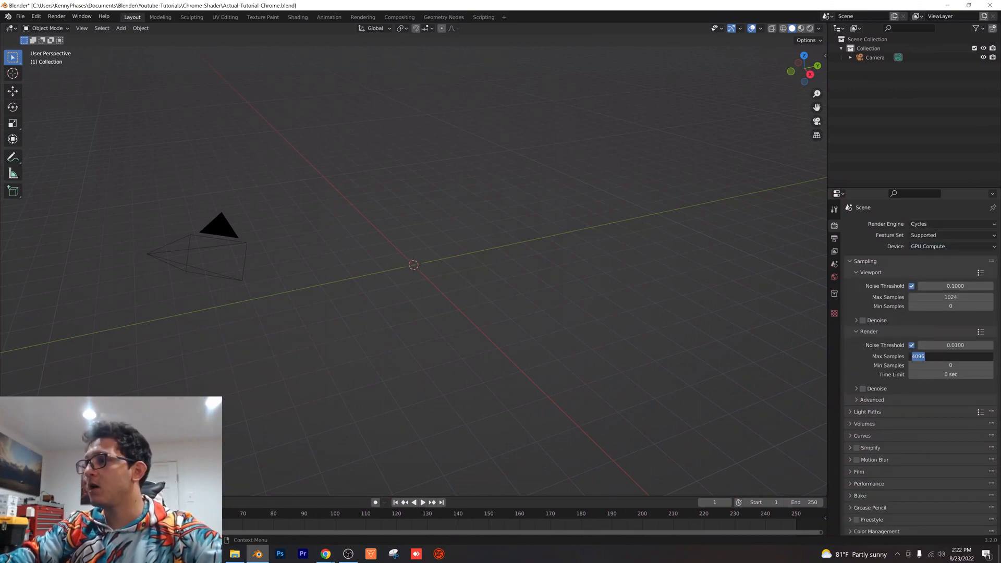
type("128")
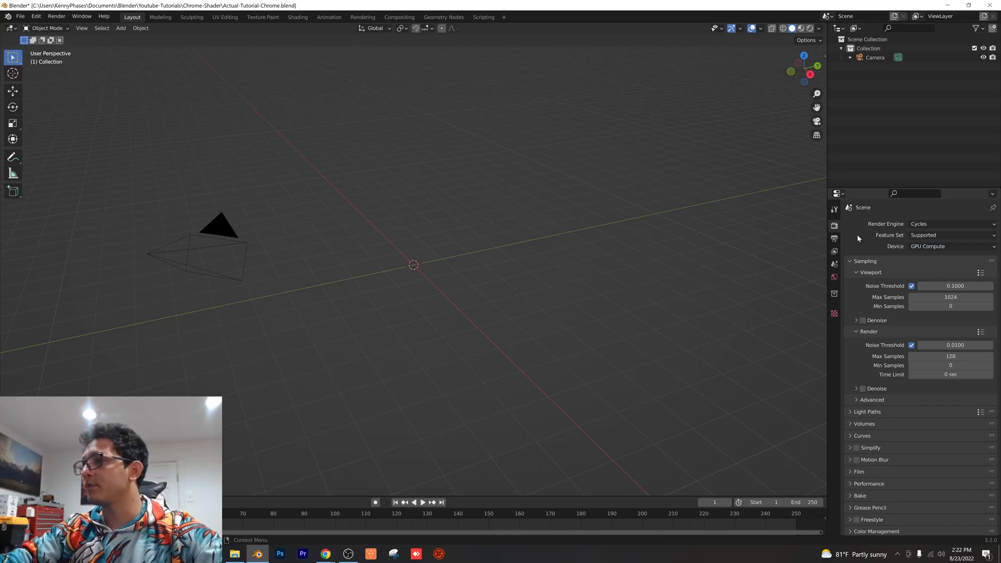
left_click(834, 251)
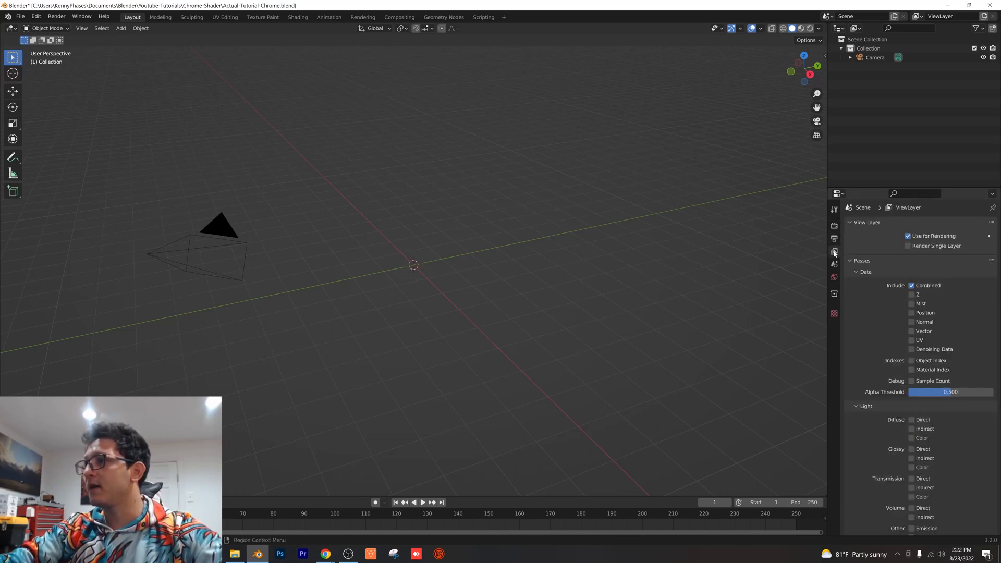
left_click(912, 350)
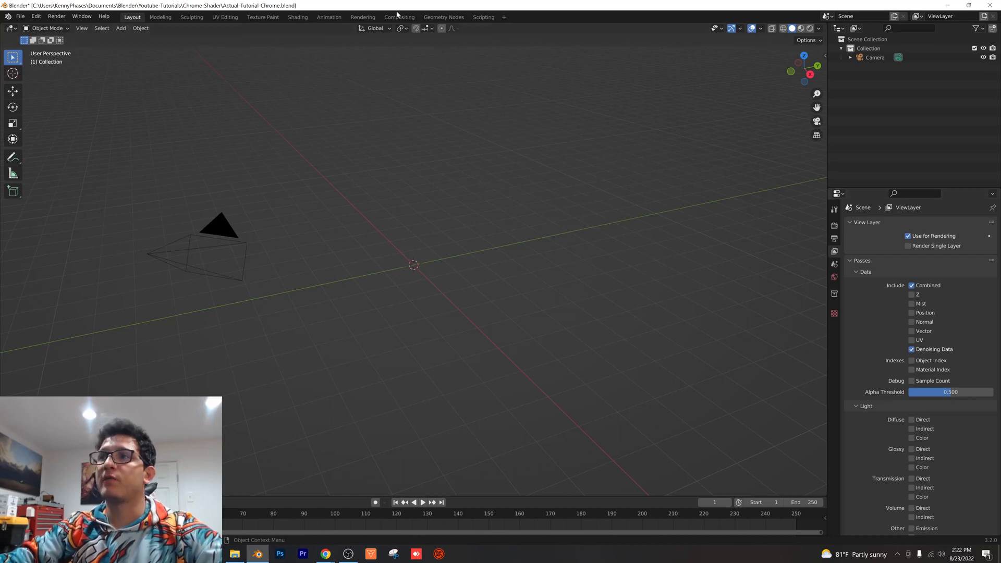
In Compositing, add a Denoise node and feed it the Denoising Normal pass.
left_click(398, 17)
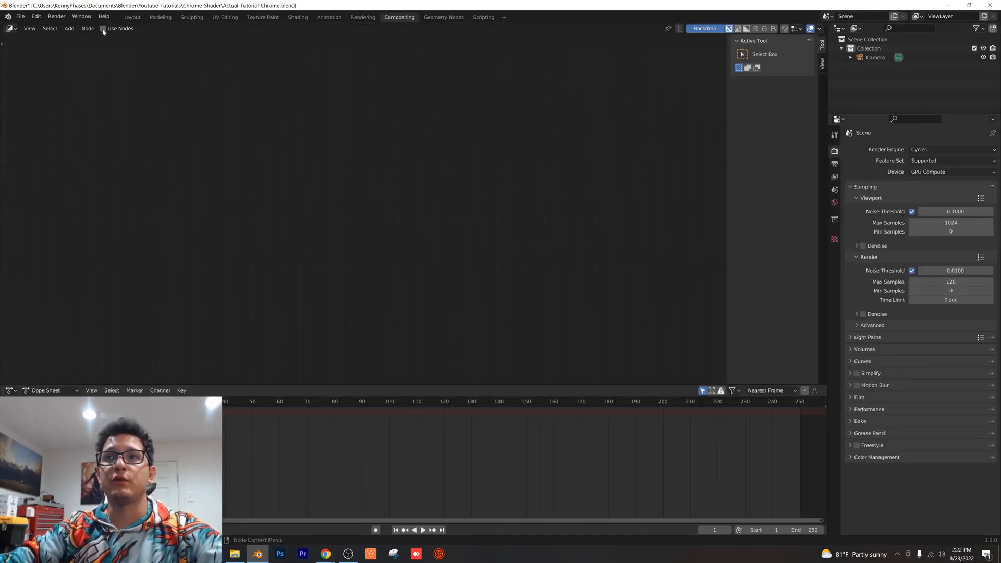
type("de")
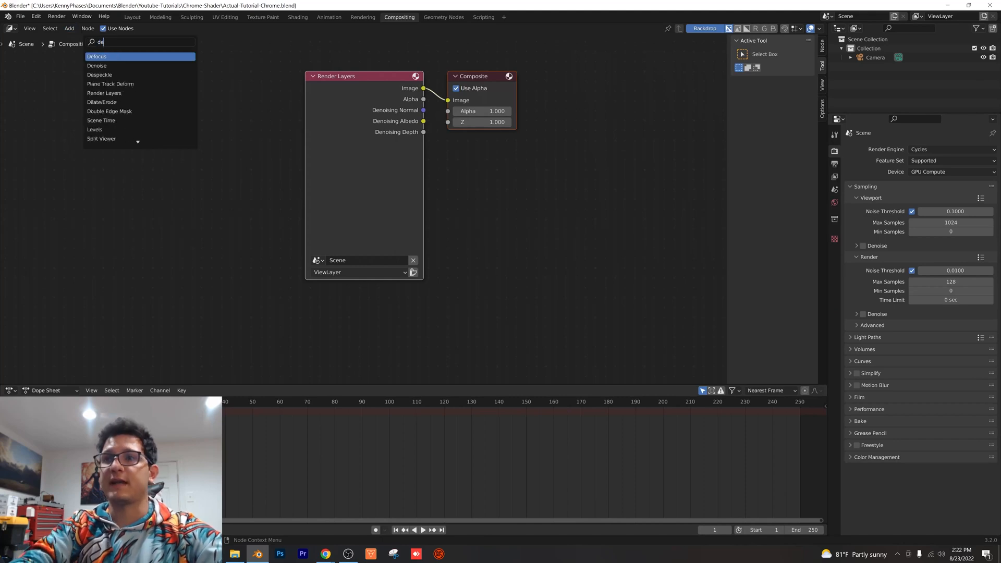
left_click(97, 65)
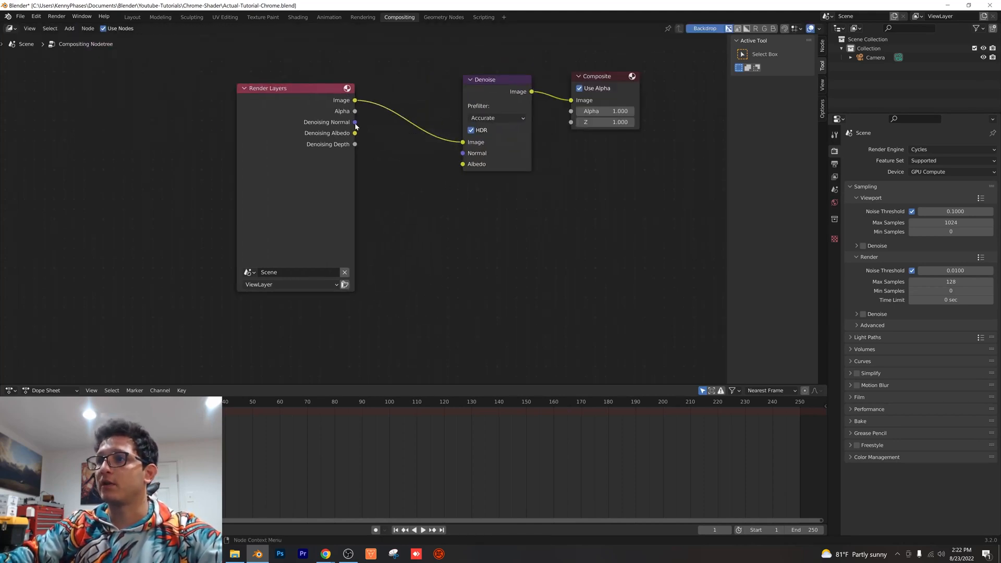
left_click_drag(355, 121, 462, 154)
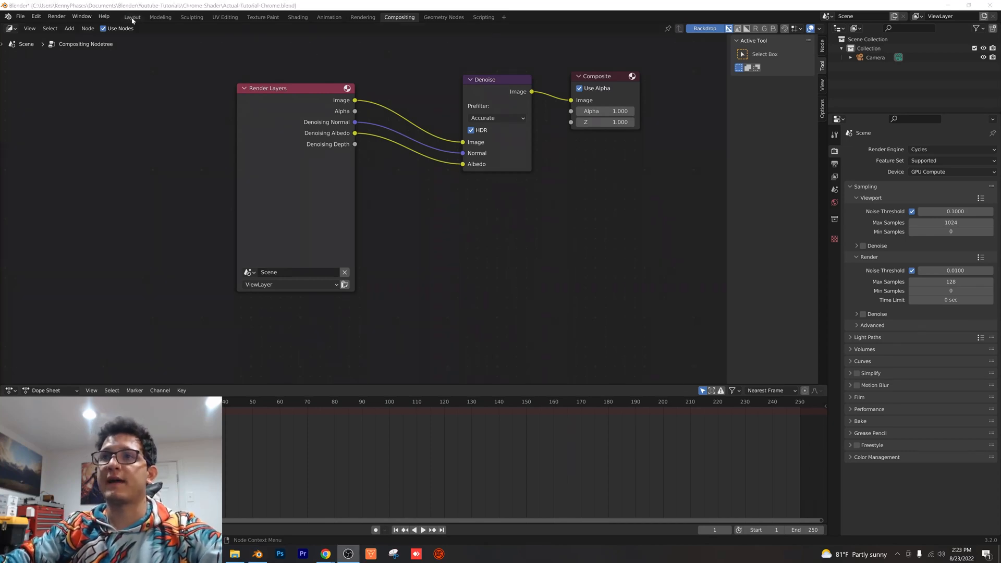
Enable the Add Mesh: Extra Objects add-on in Preferences, working from the Layout workspace.
left_click(131, 17)
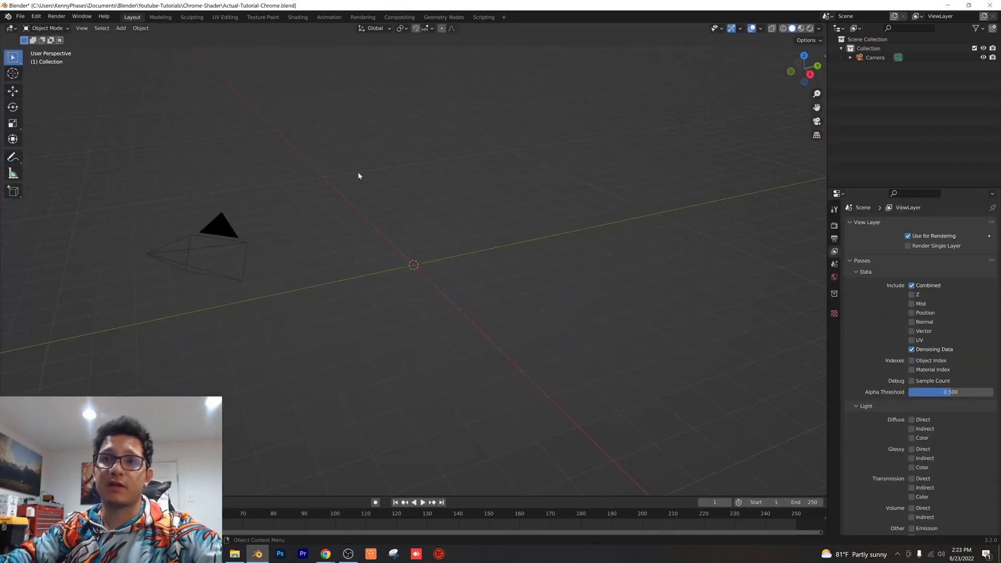
left_click(120, 28)
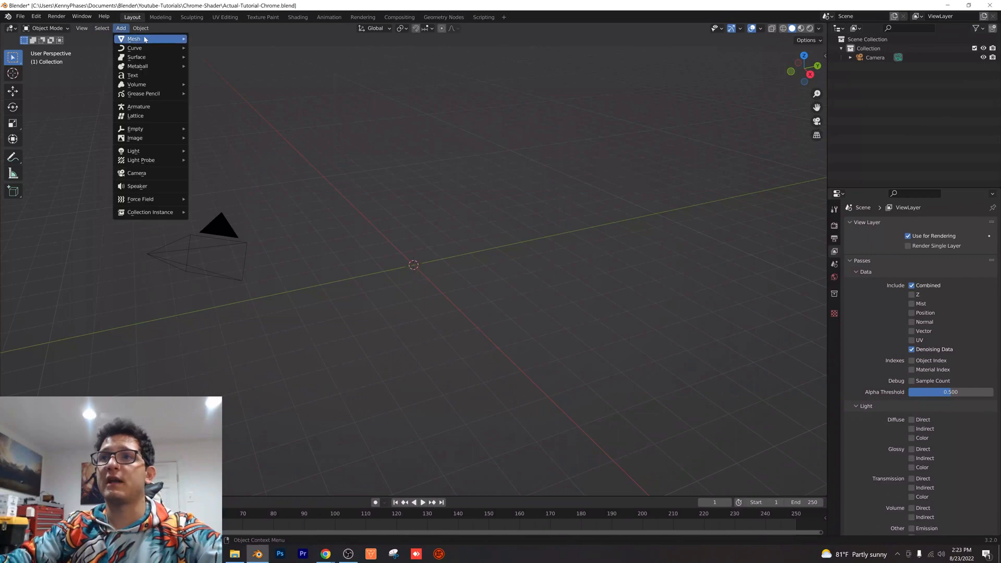
left_click(35, 16)
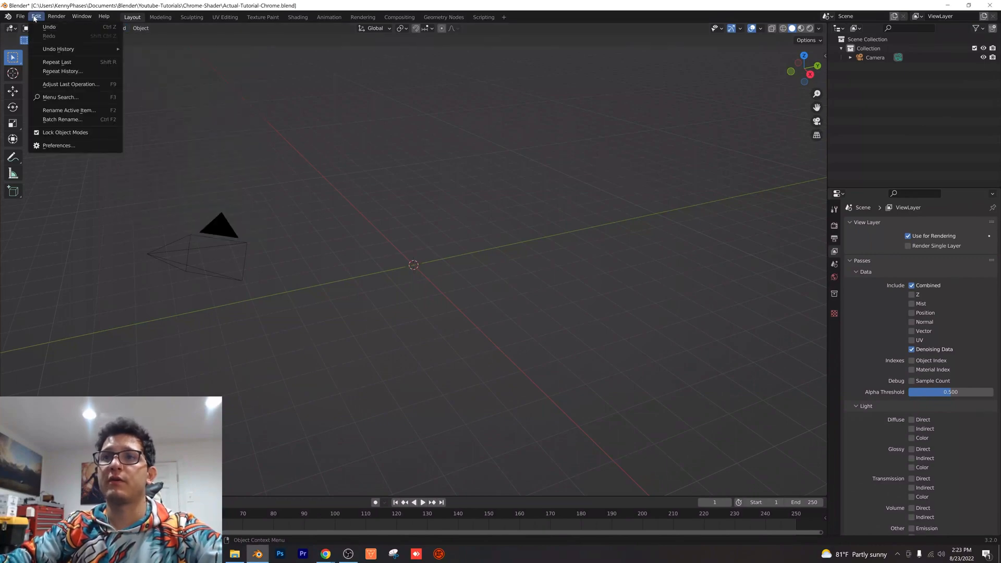
left_click(58, 145)
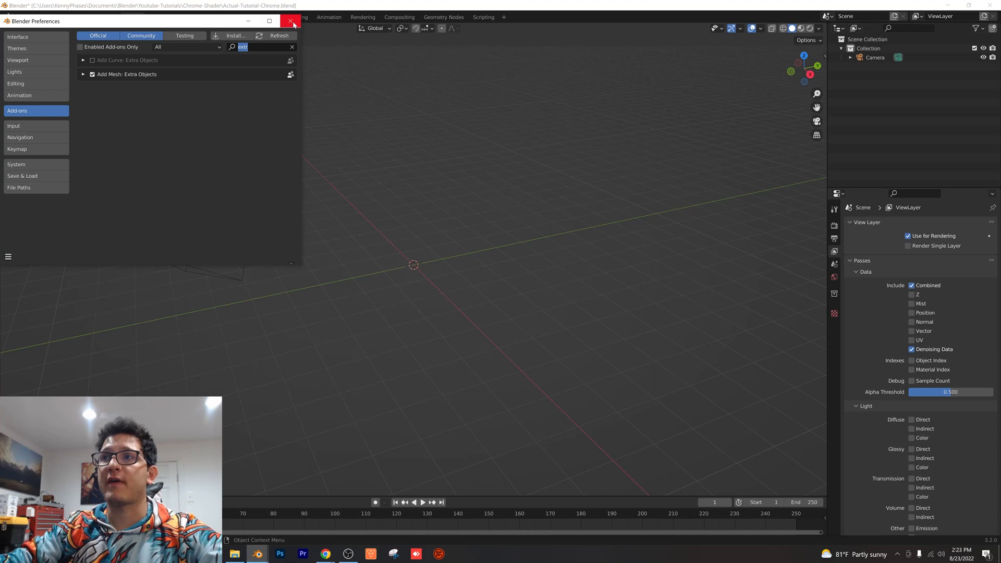
left_click(291, 20)
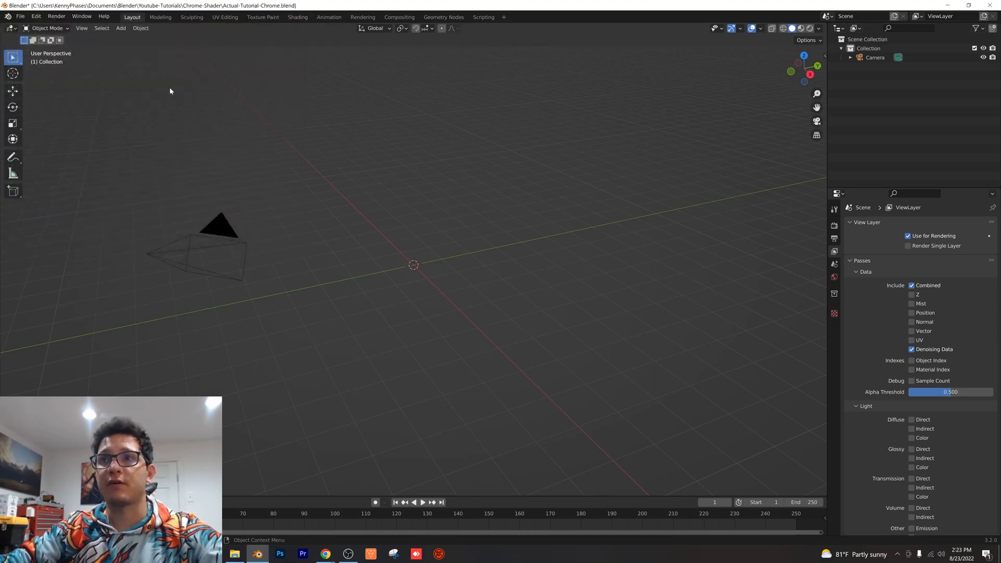
Add a Round Cube with radius 1 and eight arc divisions.
left_click(120, 28)
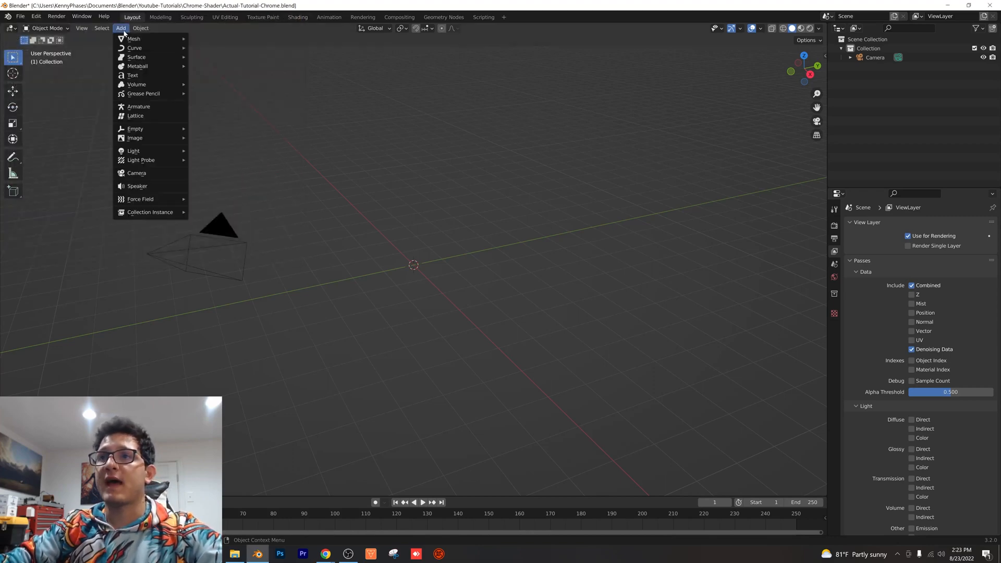
mouse_move(133, 38)
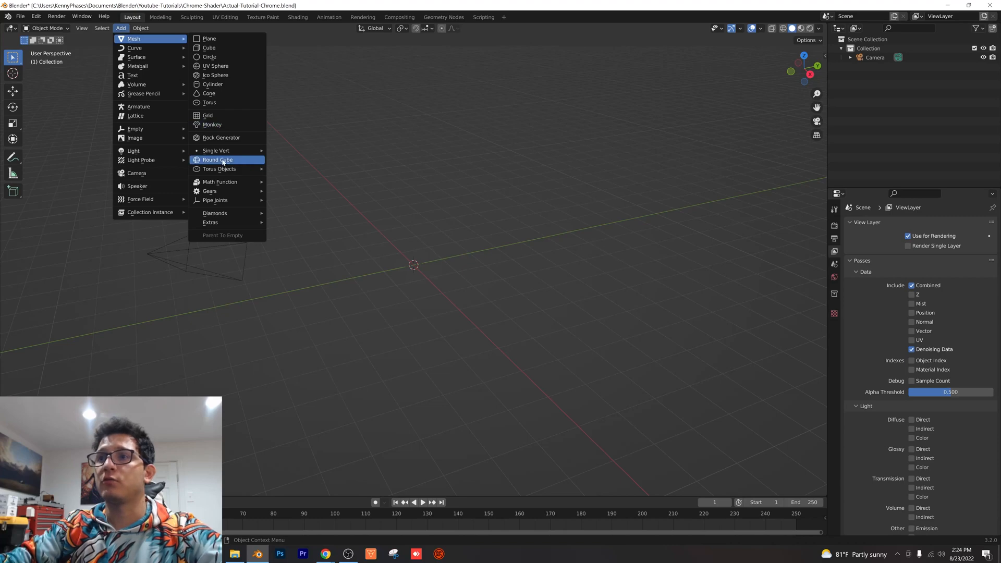
left_click(217, 160)
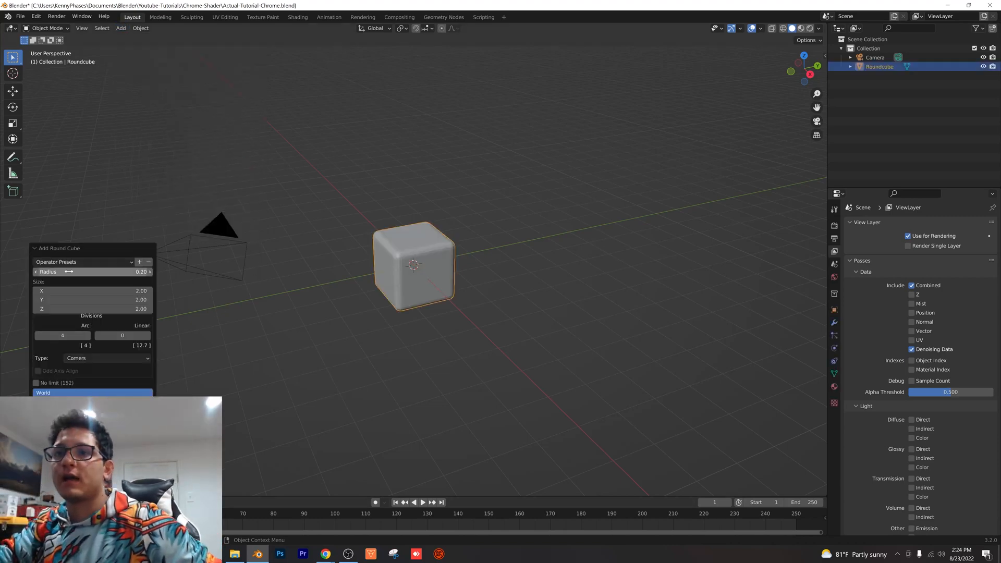
left_click(83, 262)
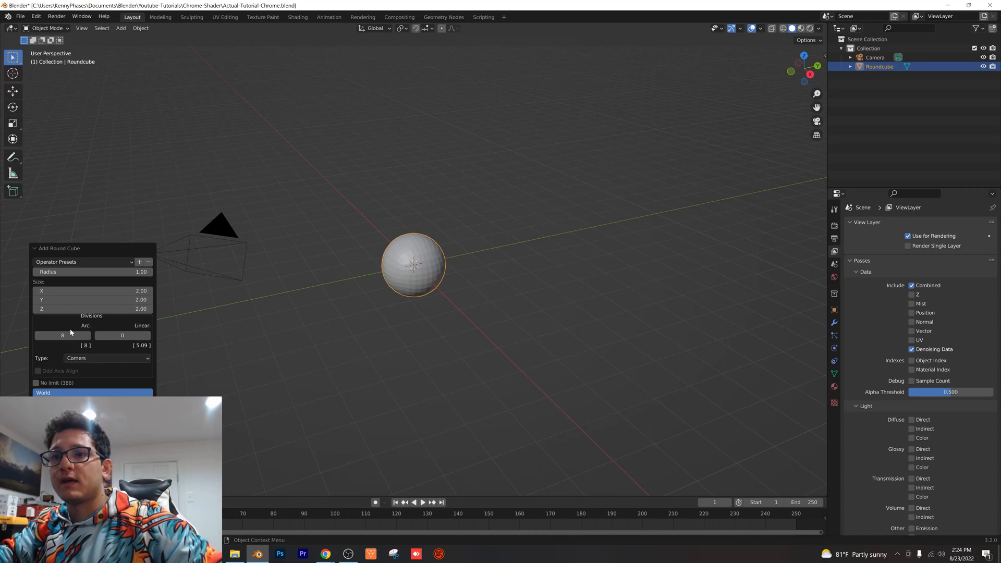
left_click(62, 336)
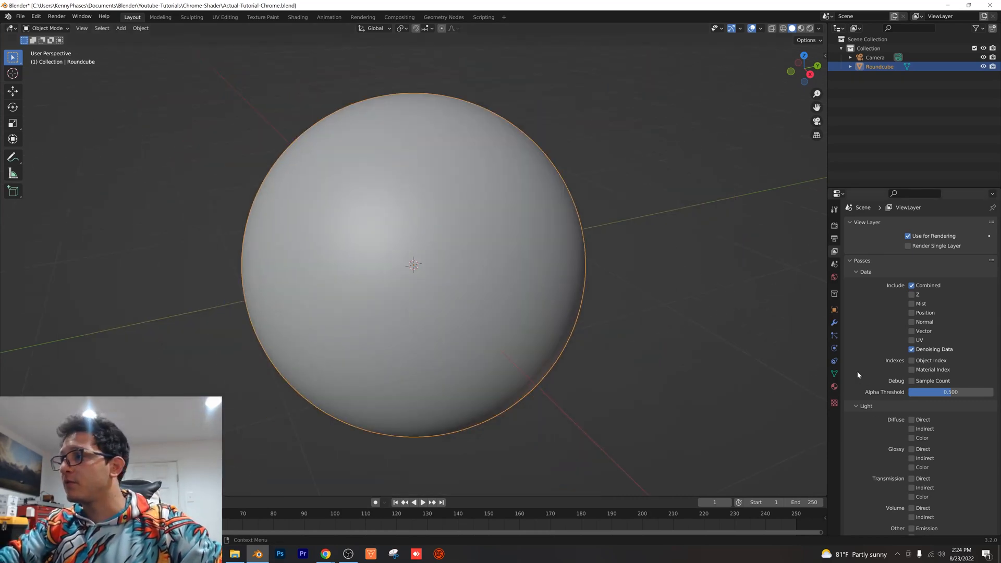
Turn on auto smooth for the sphere and load sunrise.exr as the world environment texture.
left_click(834, 373)
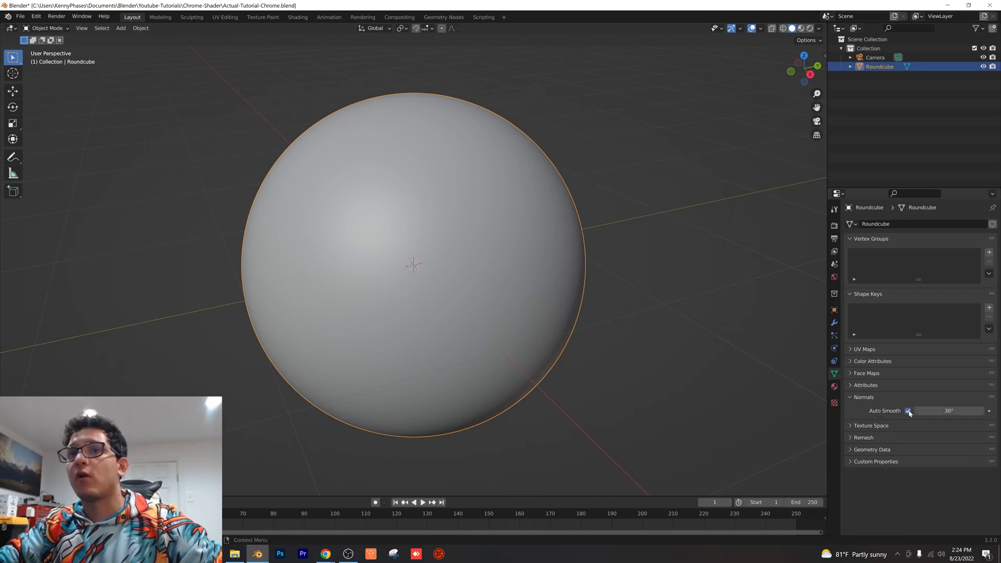
left_click(907, 410)
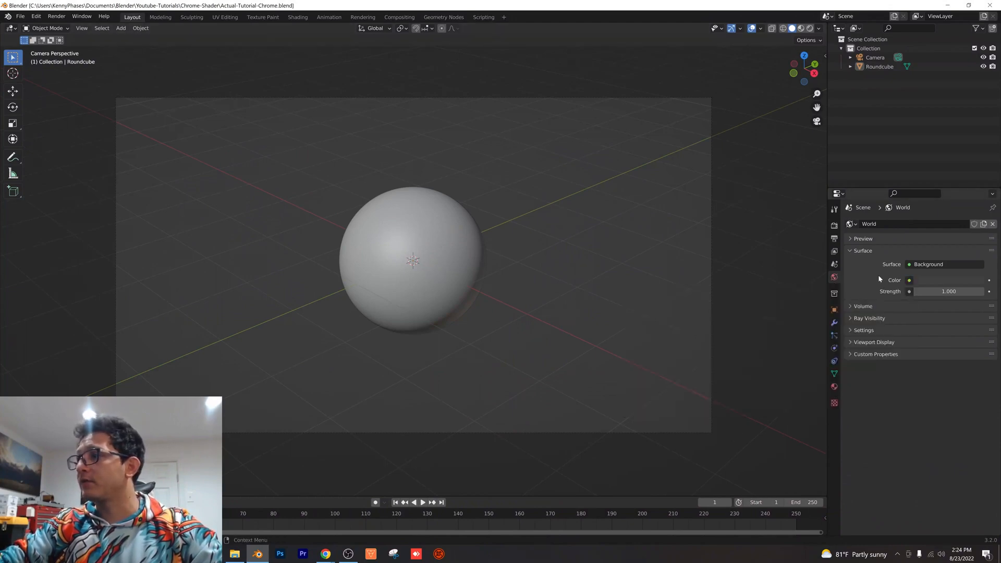
left_click(909, 279)
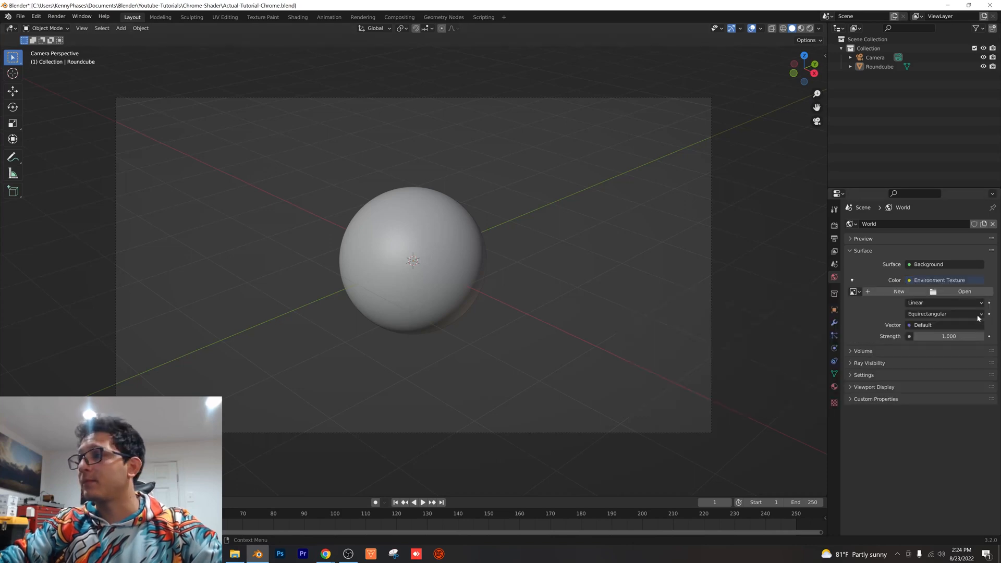
left_click(965, 291)
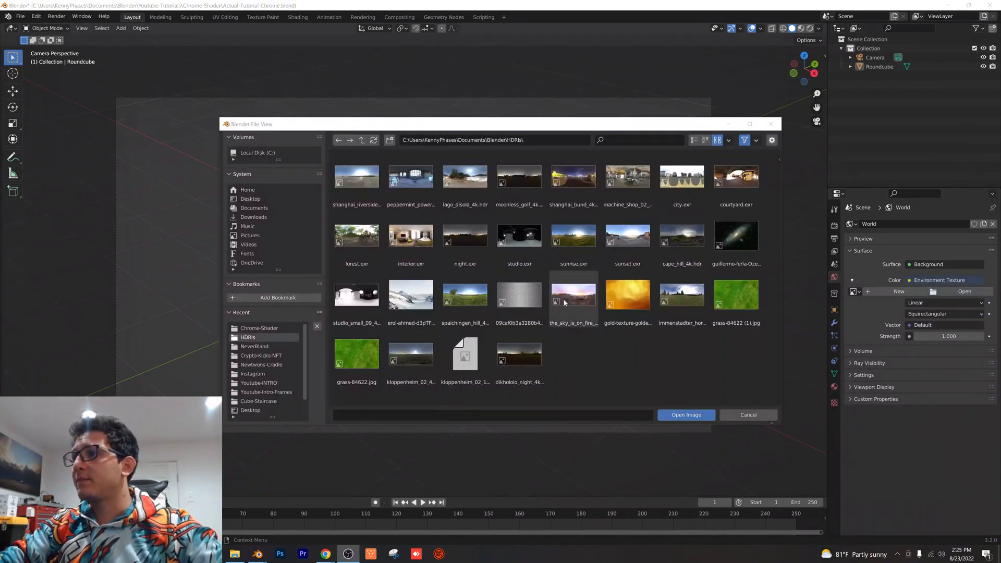
left_click(572, 236)
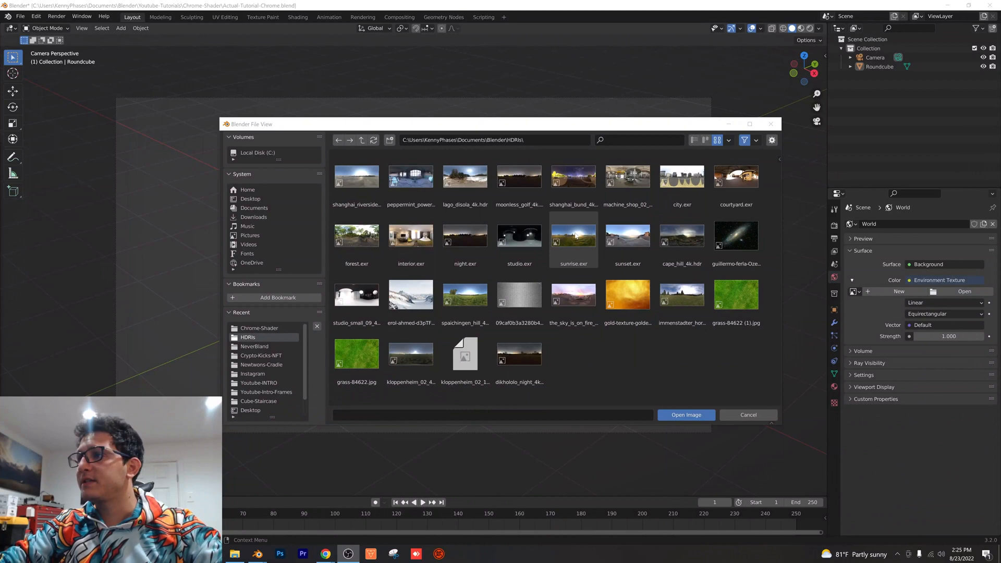
left_click(686, 415)
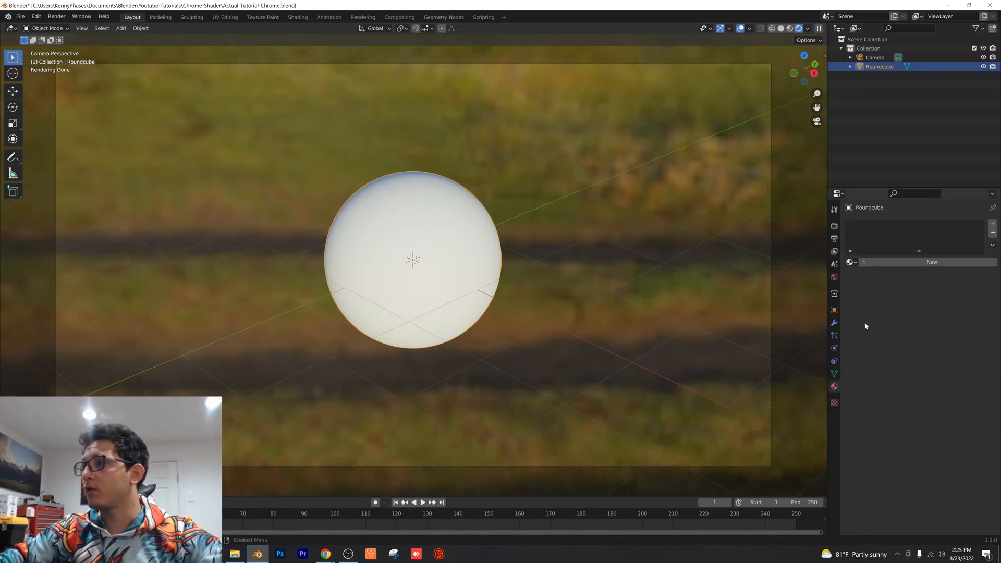
Give the sphere a new material tuned toward chrome (Metallic 1, Roughness 0).
left_click(932, 262)
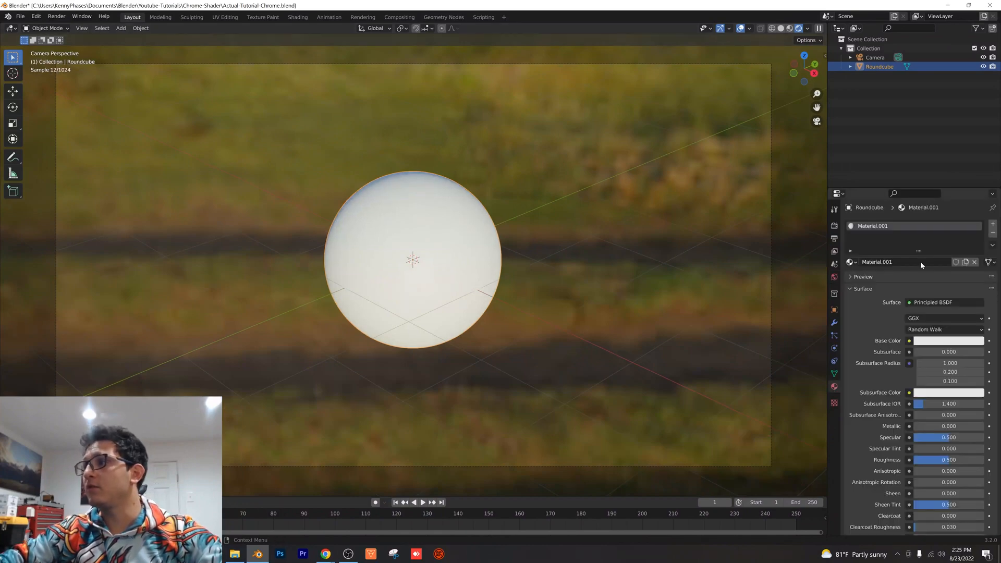
left_click(948, 341)
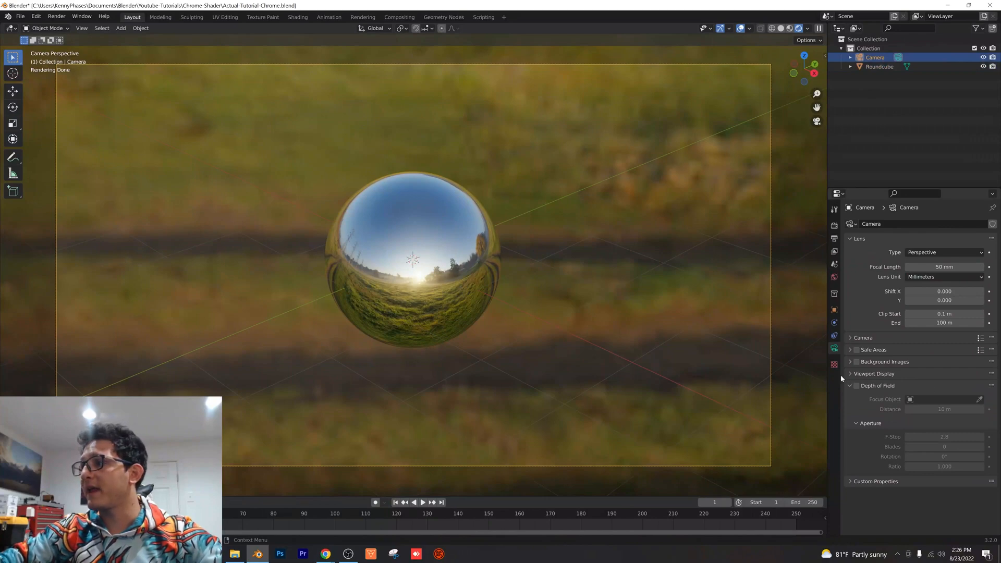
mouse_move(856, 386)
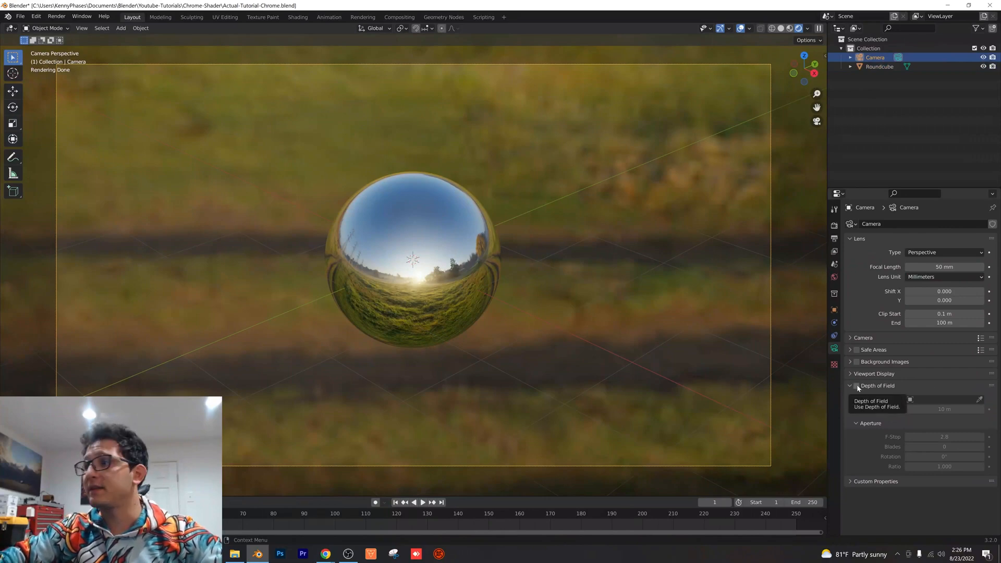
Enable camera depth of field focused on Roundcube with F-Stop 0.3.
left_click(856, 386)
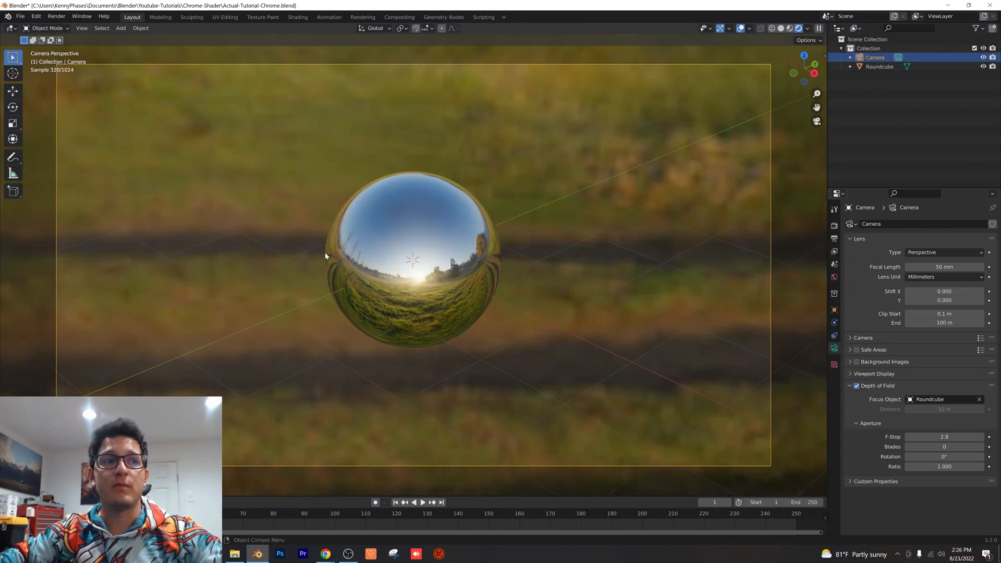
double_click(945, 437)
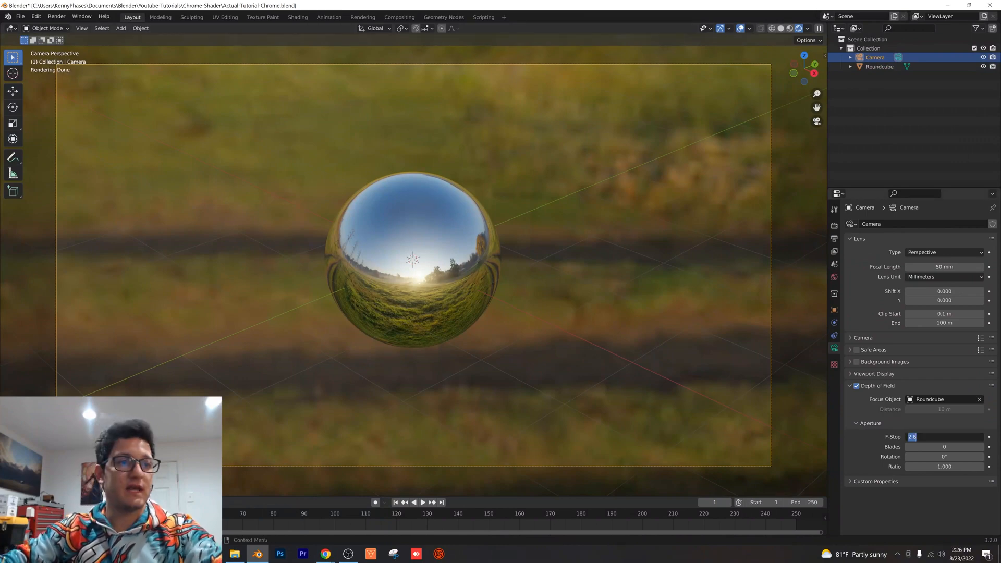
type(".3")
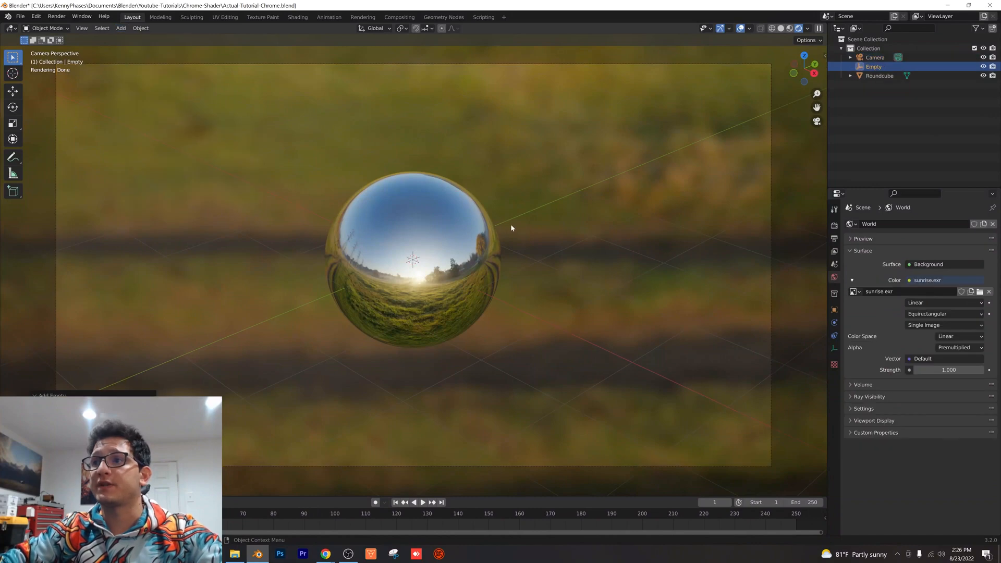
Parent the camera to an enlarged Empty, set camera X rotation to 90°, and turn the Empty.
key("s")
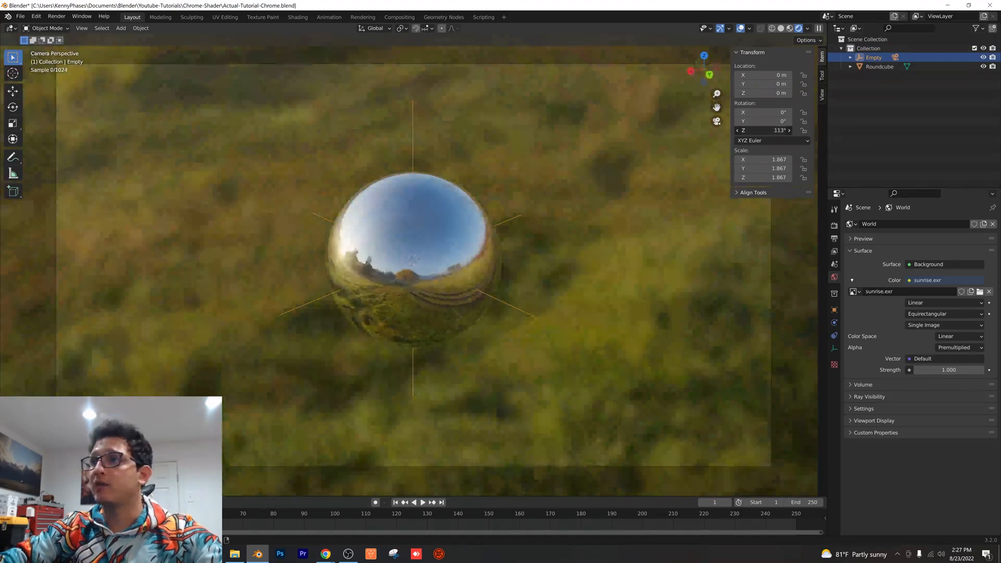
left_click_drag(763, 130, 786, 130)
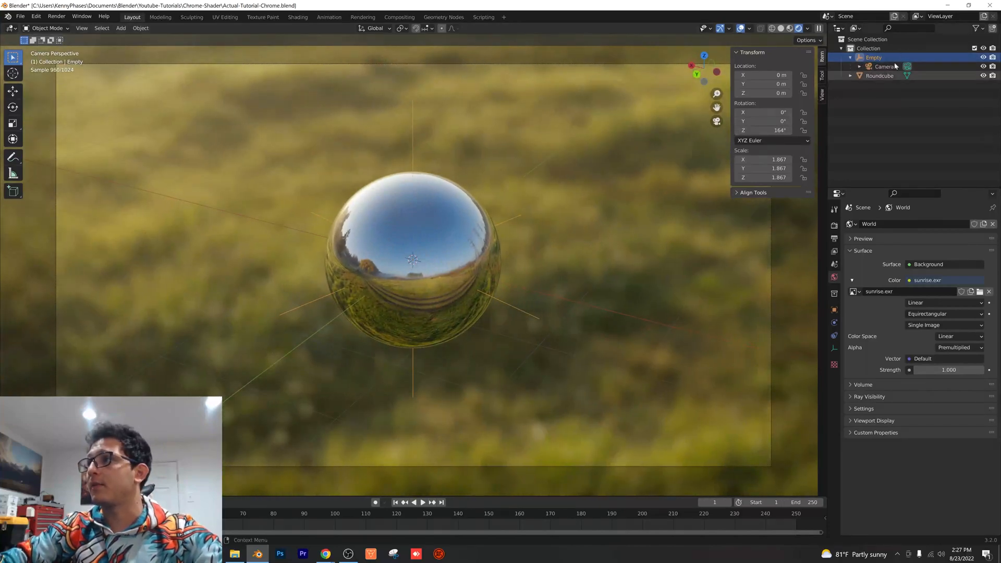
left_click(884, 66)
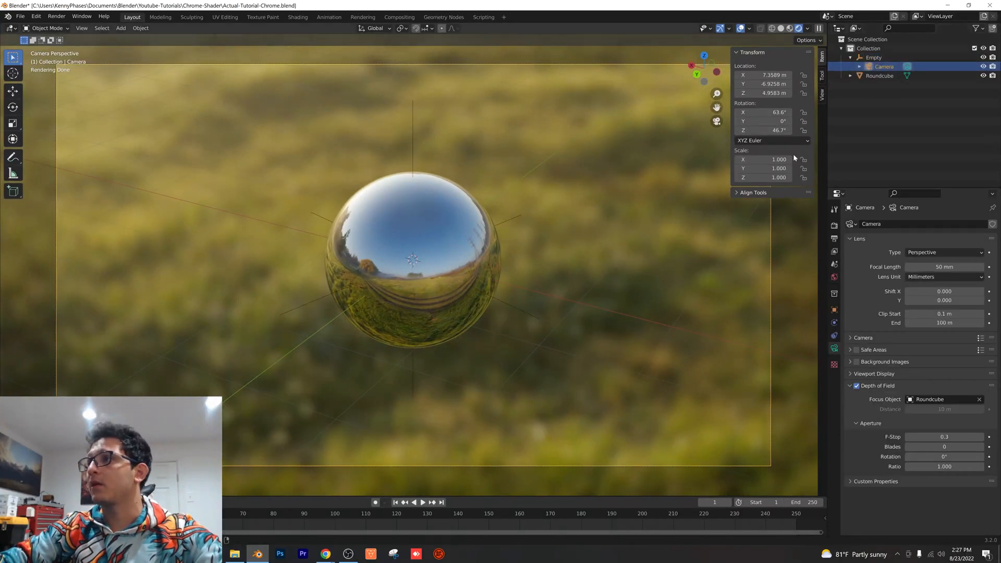
double_click(763, 113)
type("90")
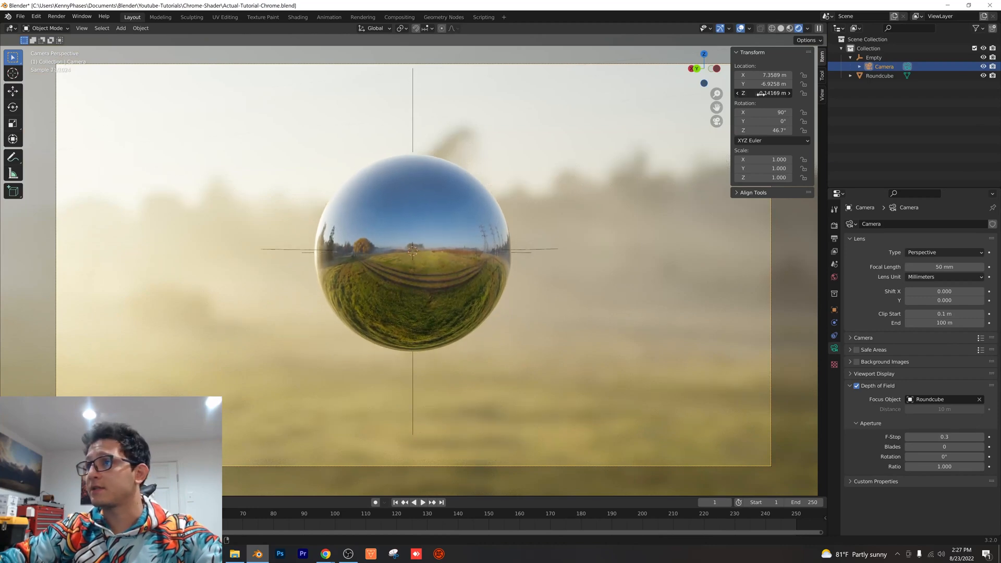
left_click(874, 57)
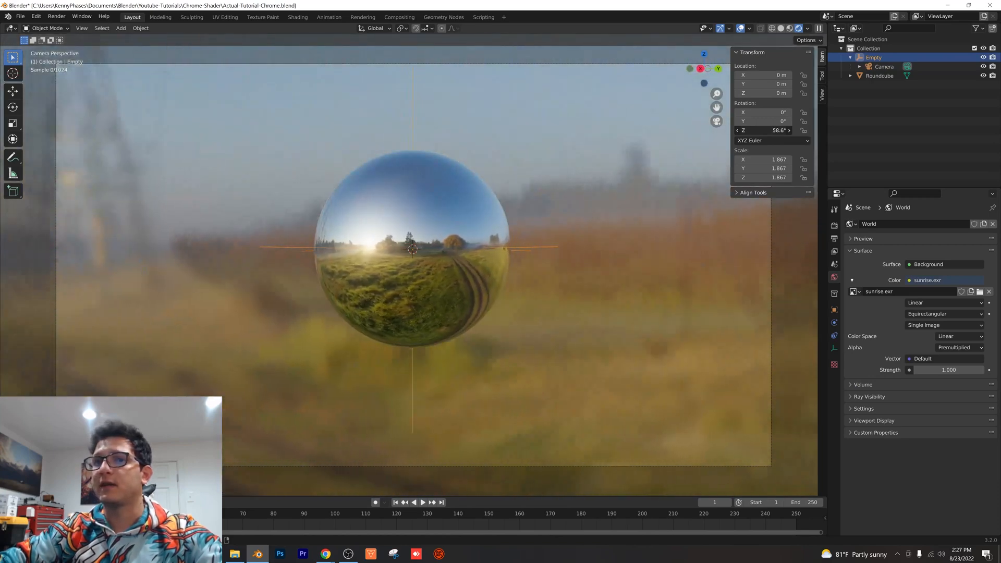
left_click_drag(766, 130, 754, 131)
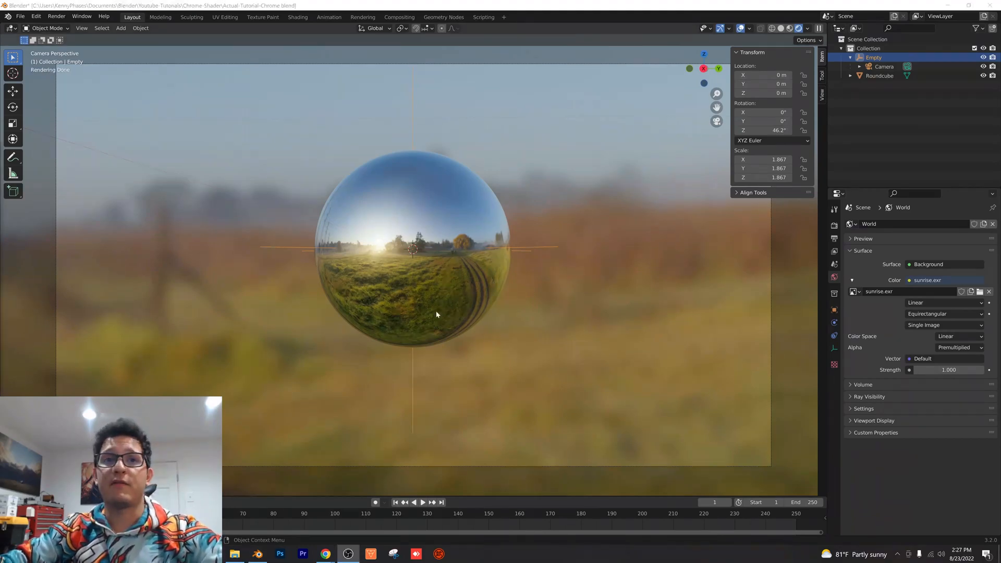
Render the current camera view with Render Image.
left_click(56, 16)
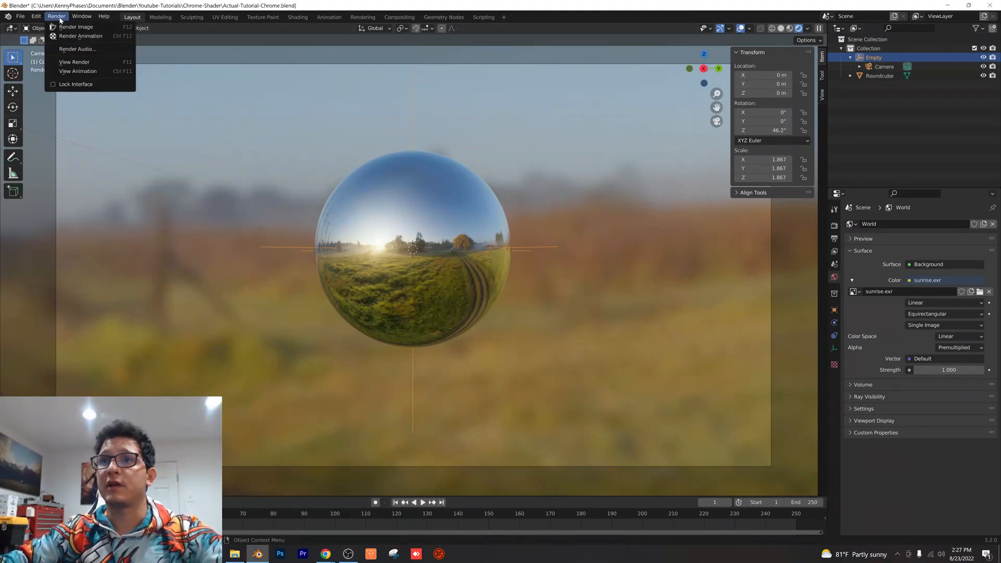
left_click(76, 27)
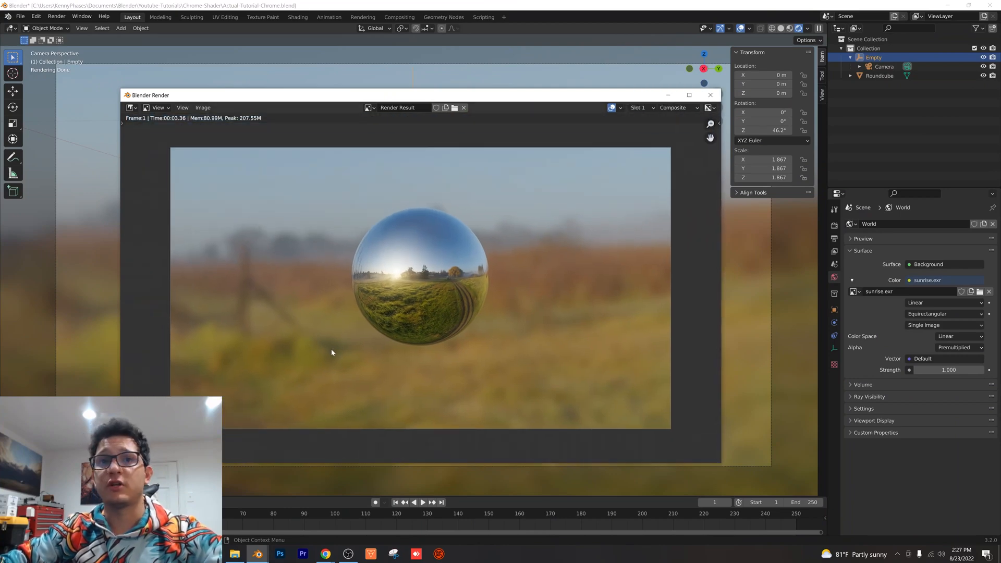
mouse_move(332, 284)
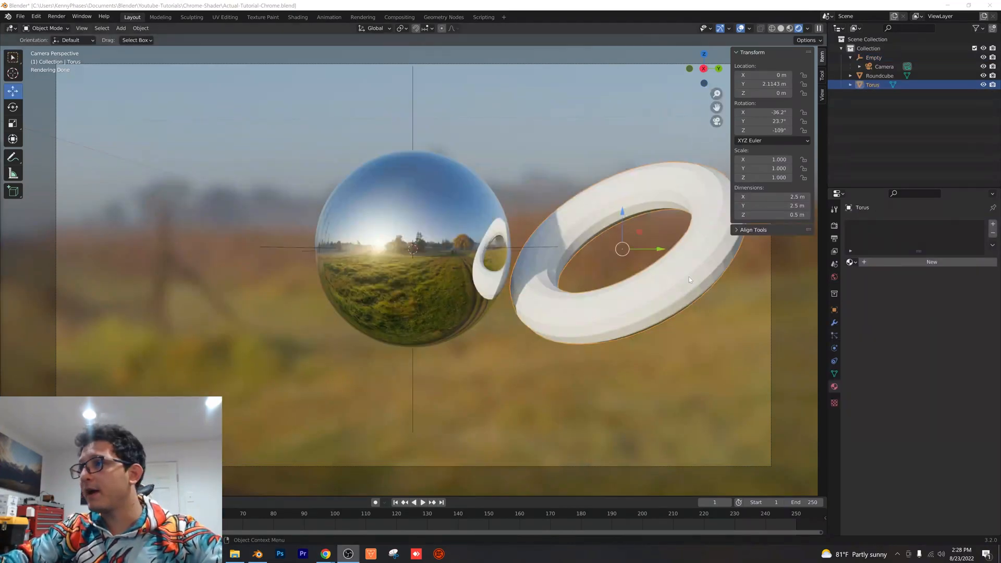
Place the torus beside the sphere with its chrome material and smooth shading; browse world HDRIs.
key("s")
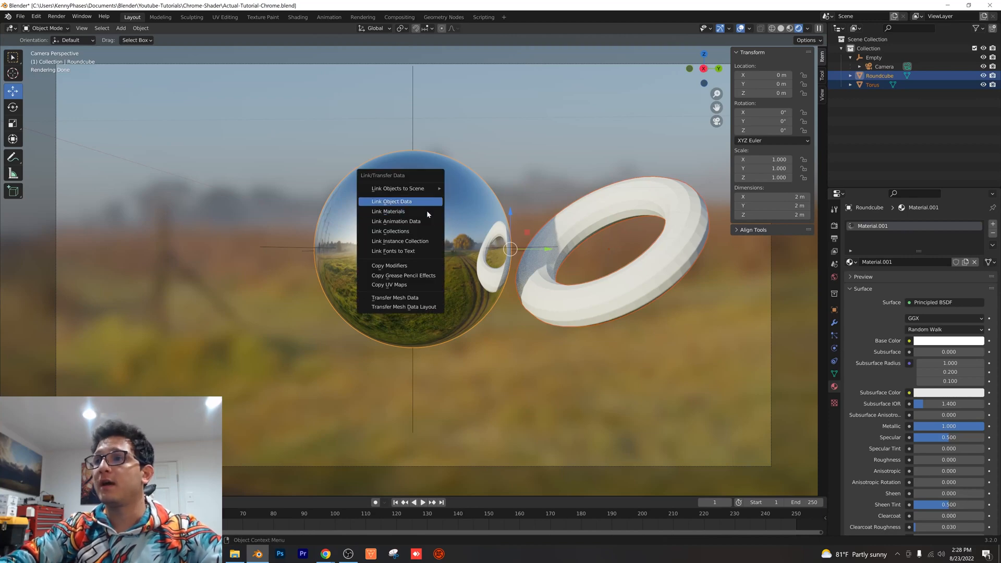
left_click(391, 201)
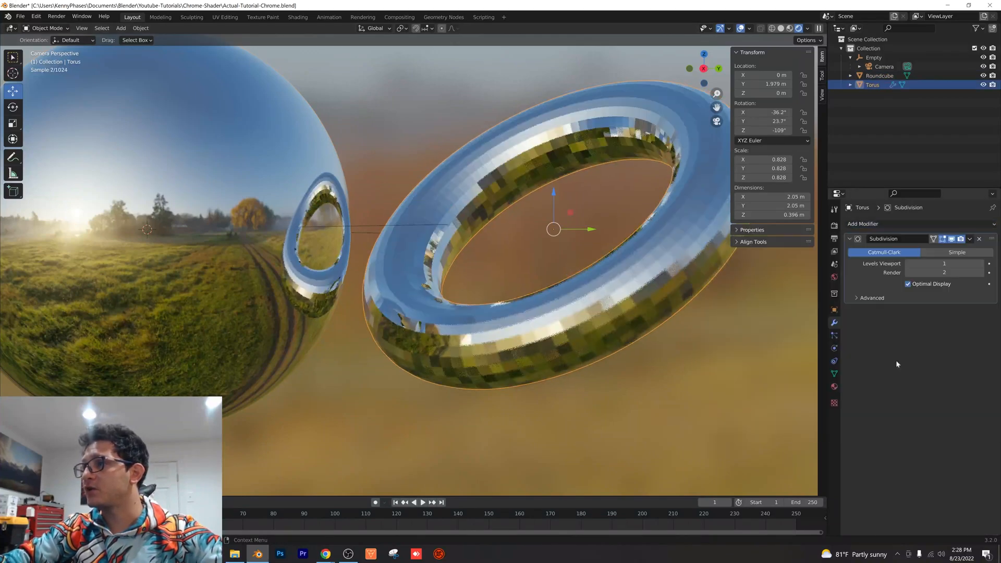
right_click(553, 228)
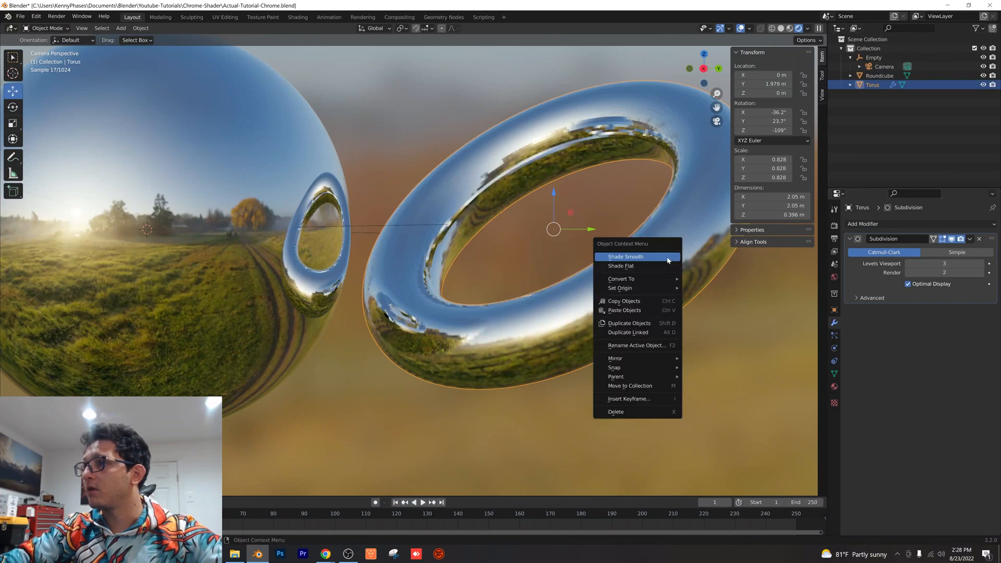
left_click(626, 256)
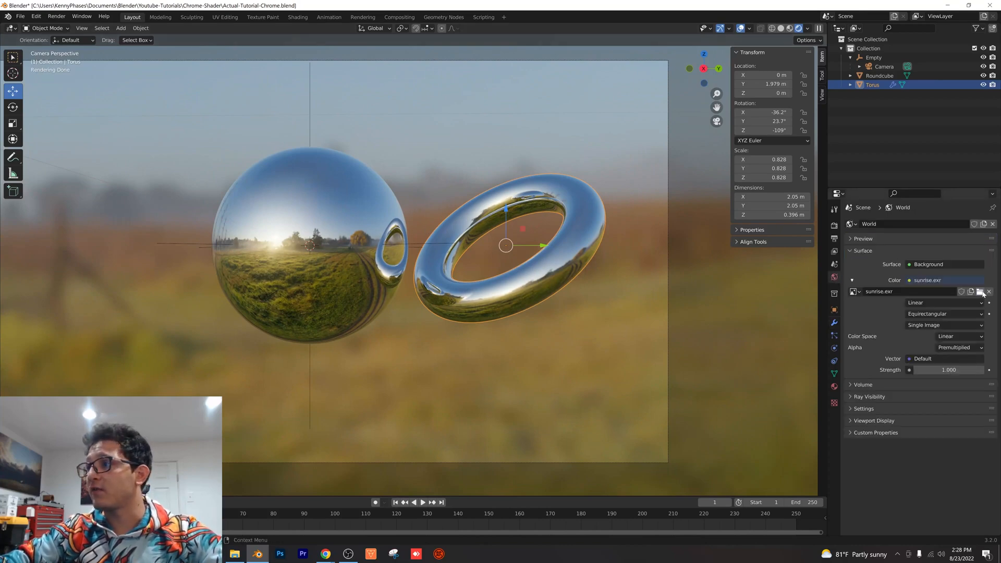
left_click(982, 291)
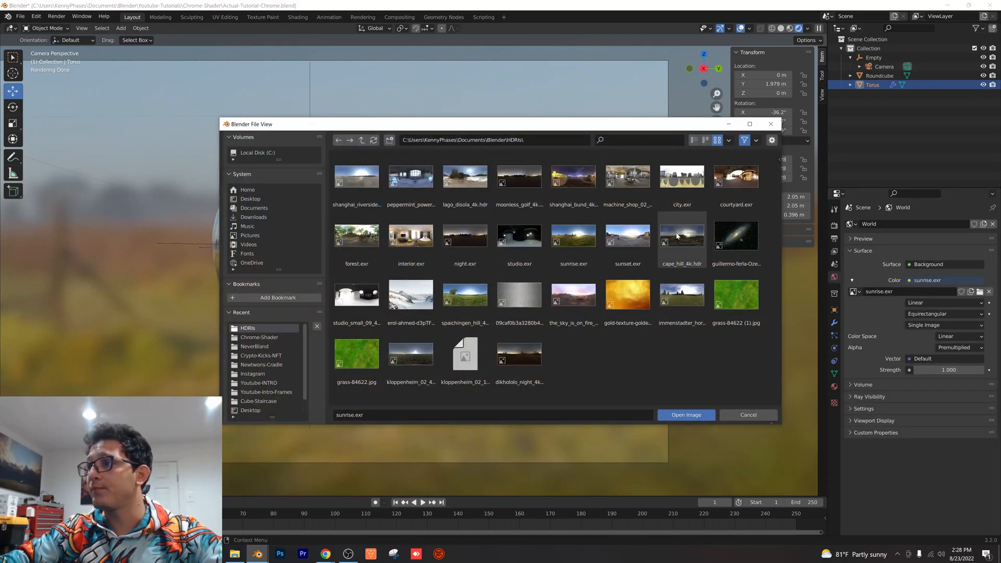